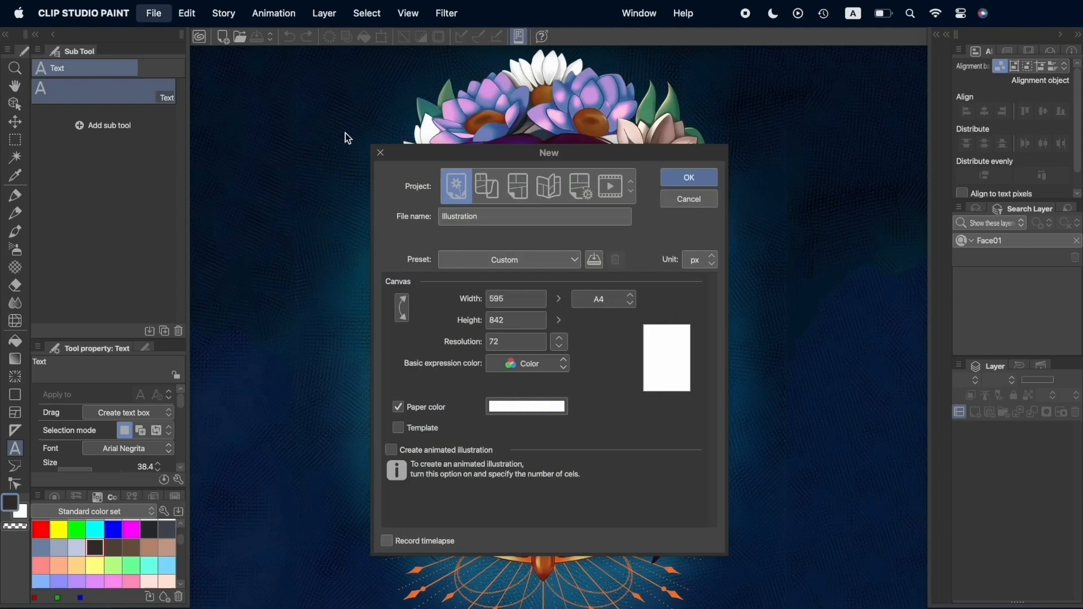
# Create a new 160 x 600 px canvas named Skyscrapper_Banner.
pyautogui.write('Skyscrapper_Banner')
pyautogui.write('600')
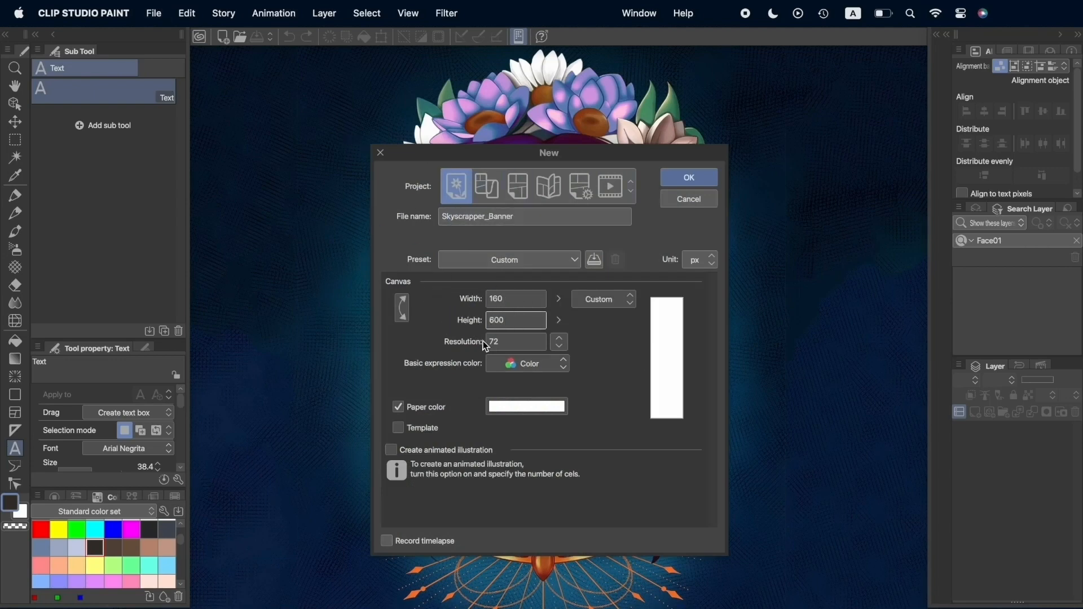
pyautogui.click(687, 177)
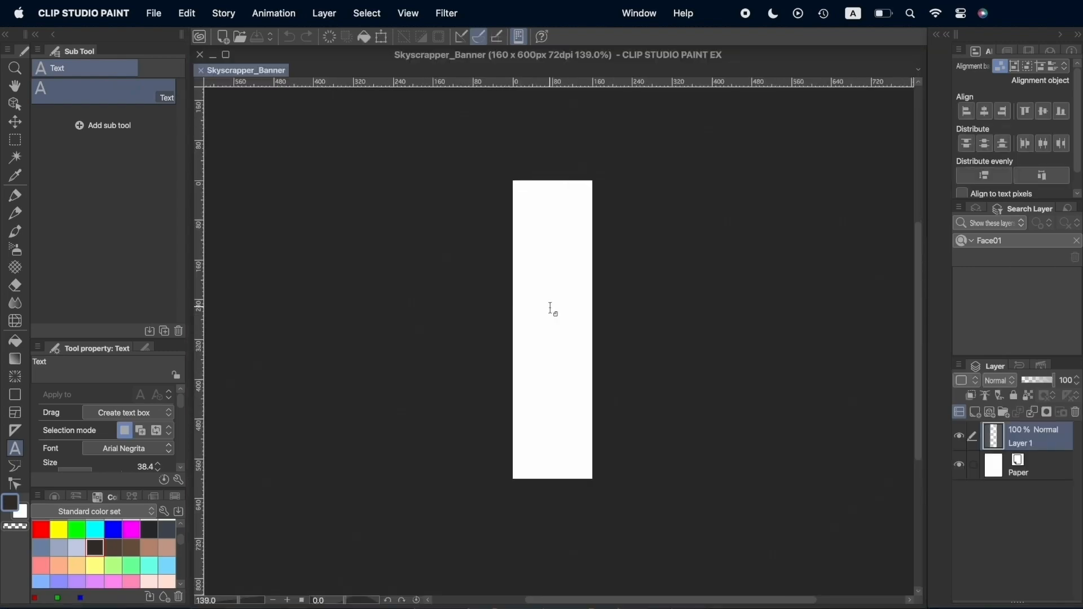
# Import IceCream01, IceCream02 and BannerCSP2BG, then begin the TASTE OUR headline text.
pyautogui.click(153, 13)
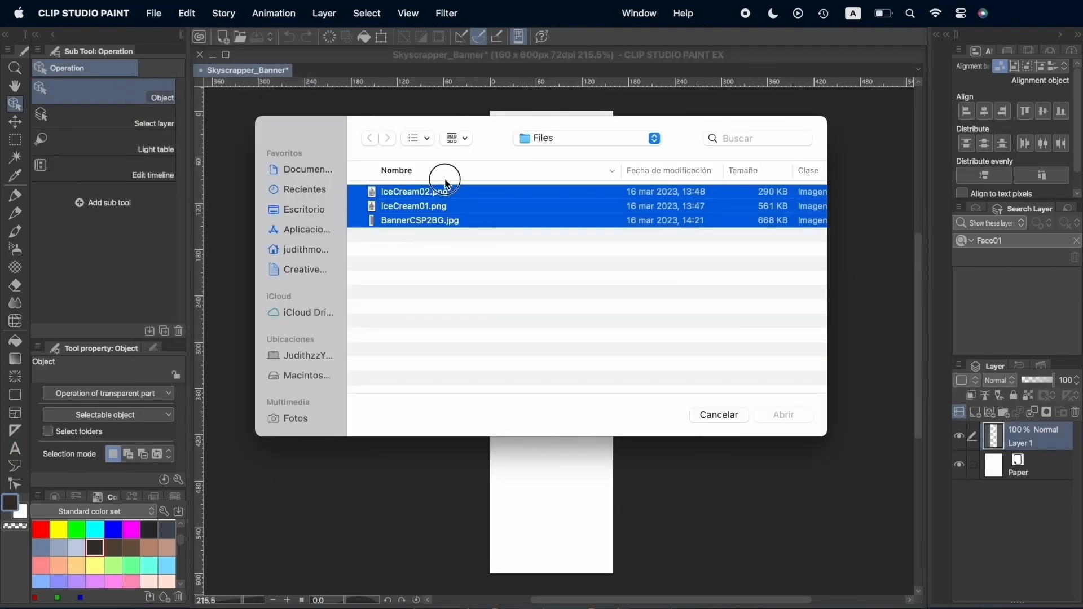
pyautogui.click(783, 414)
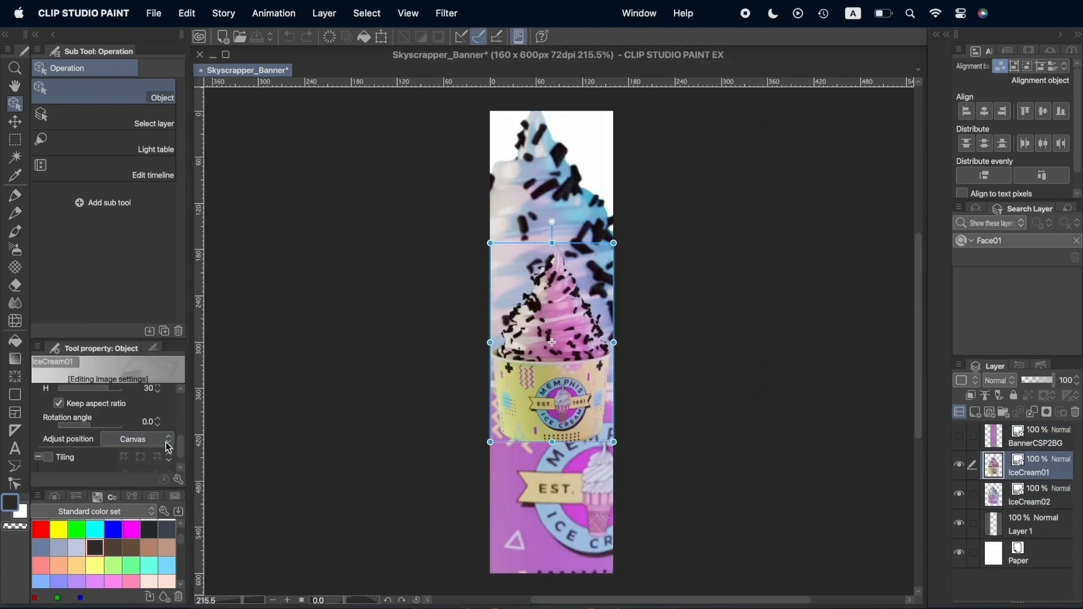
pyautogui.click(1030, 501)
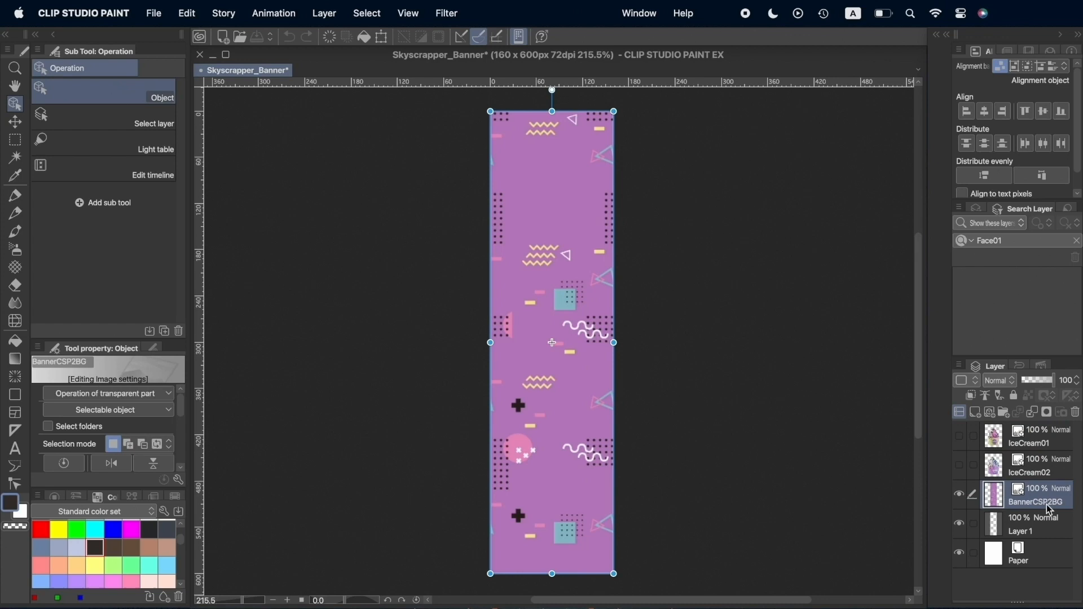
pyautogui.write('TASTE OUR')
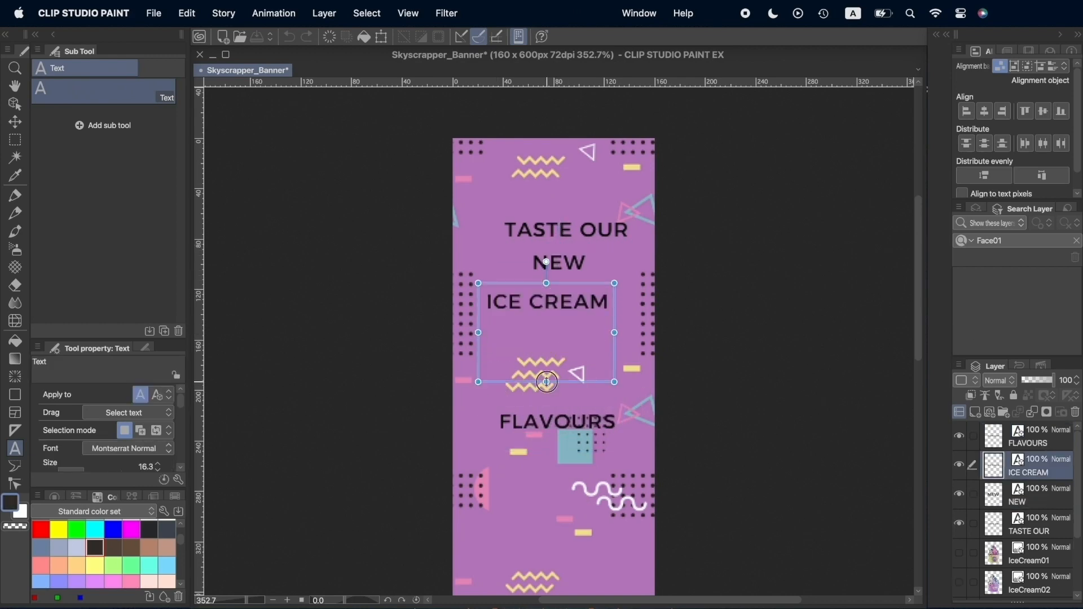
# Centre the headline lines on each other and nudge FLAVOURS into place near the top.
pyautogui.click(984, 111)
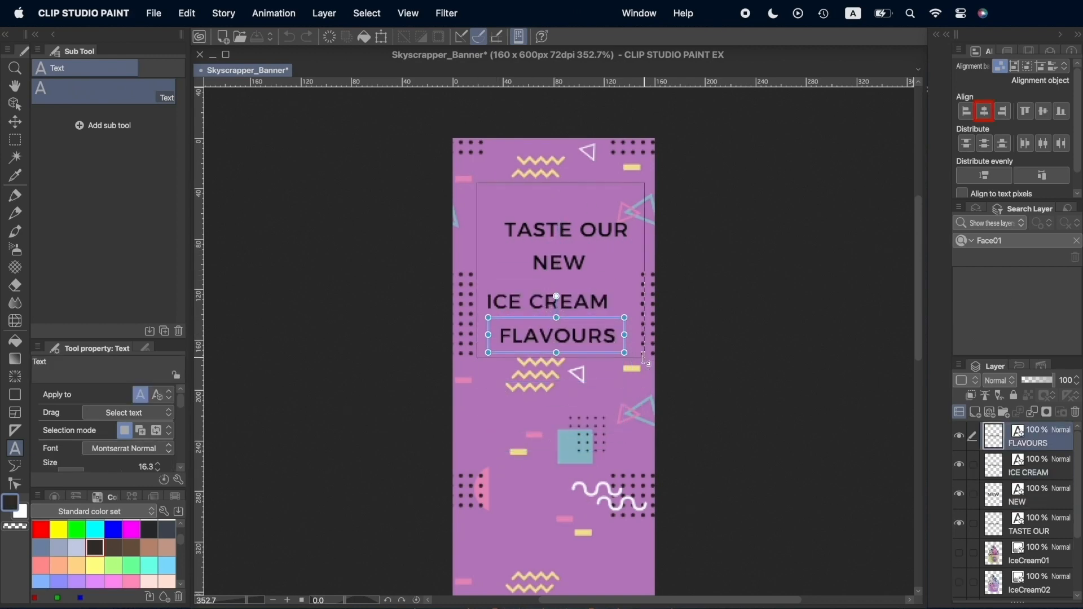
pyautogui.click(88, 511)
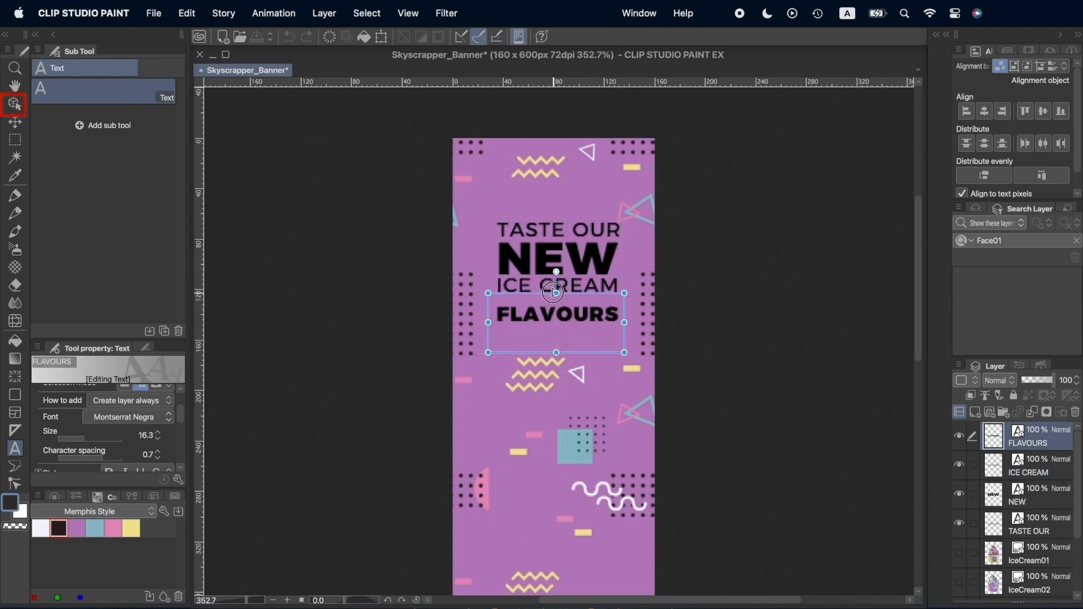
pyautogui.moveTo(556, 315); pyautogui.dragTo(556, 306)
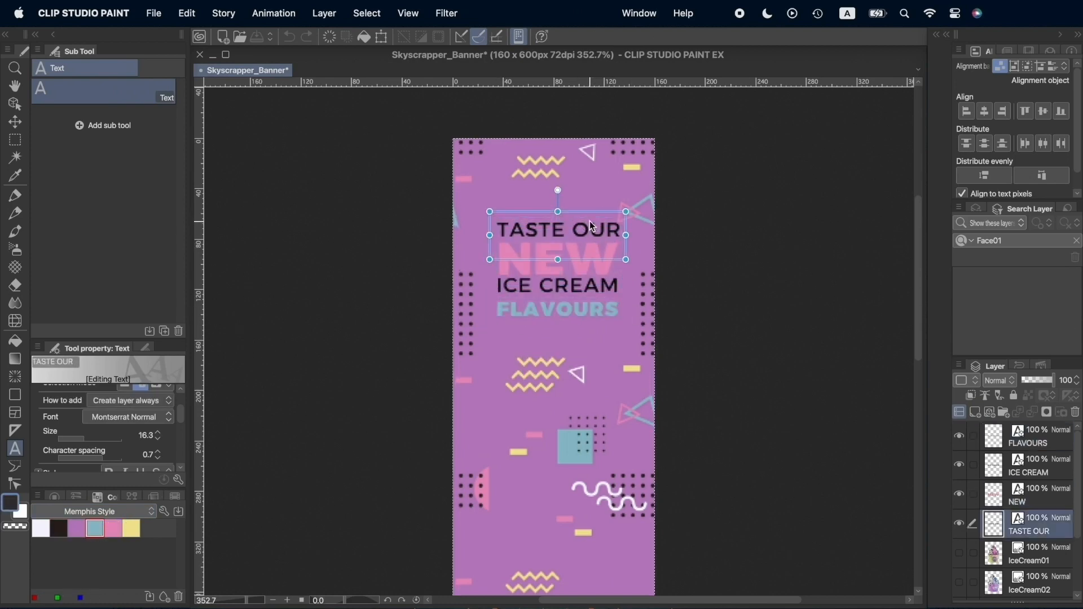
# Select all four headline text layers and distribute them evenly vertically.
pyautogui.click(556, 286)
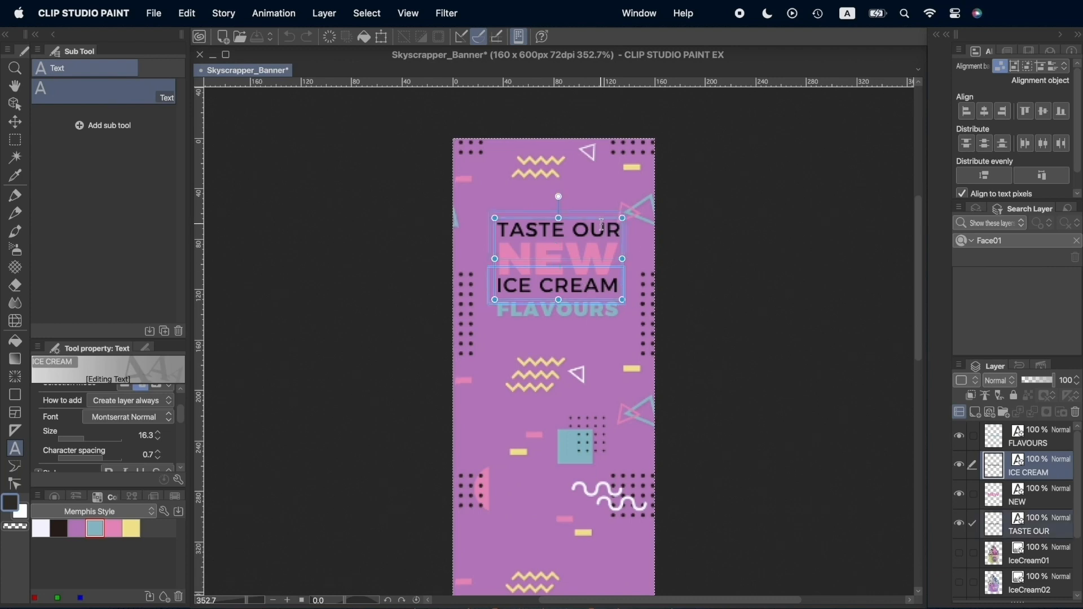
pyautogui.click(127, 417)
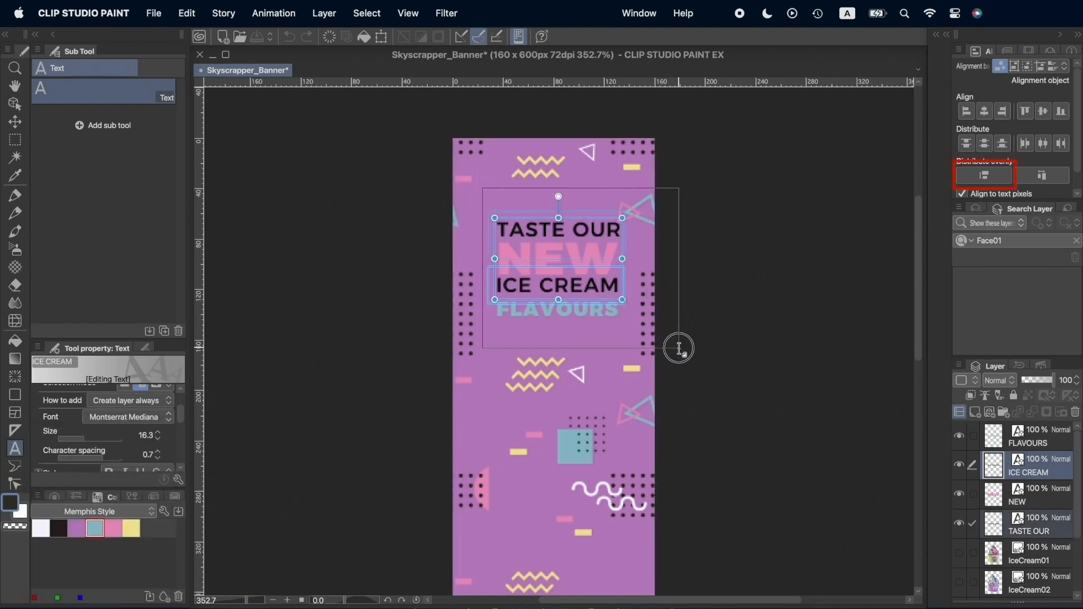
pyautogui.click(984, 175)
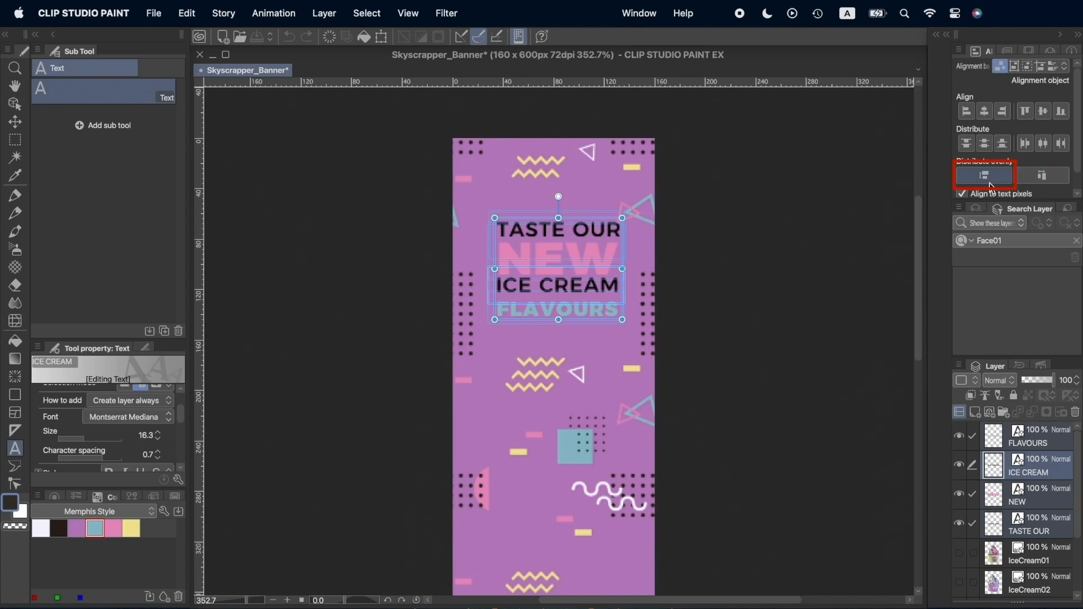
pyautogui.click(984, 112)
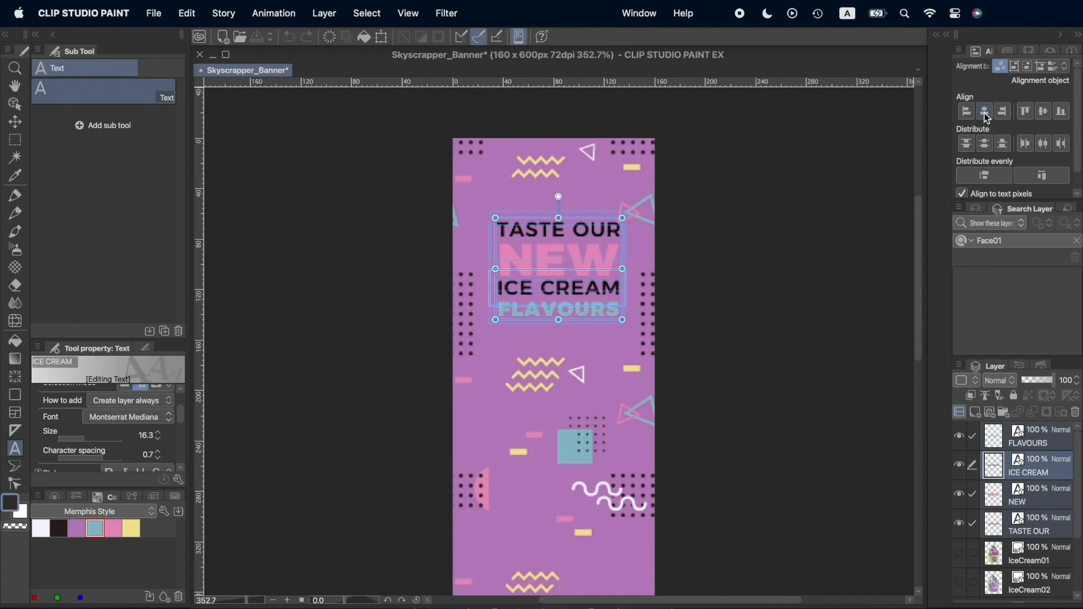
# Align the headline lines to the canvas's horizontal centre.
pyautogui.click(984, 112)
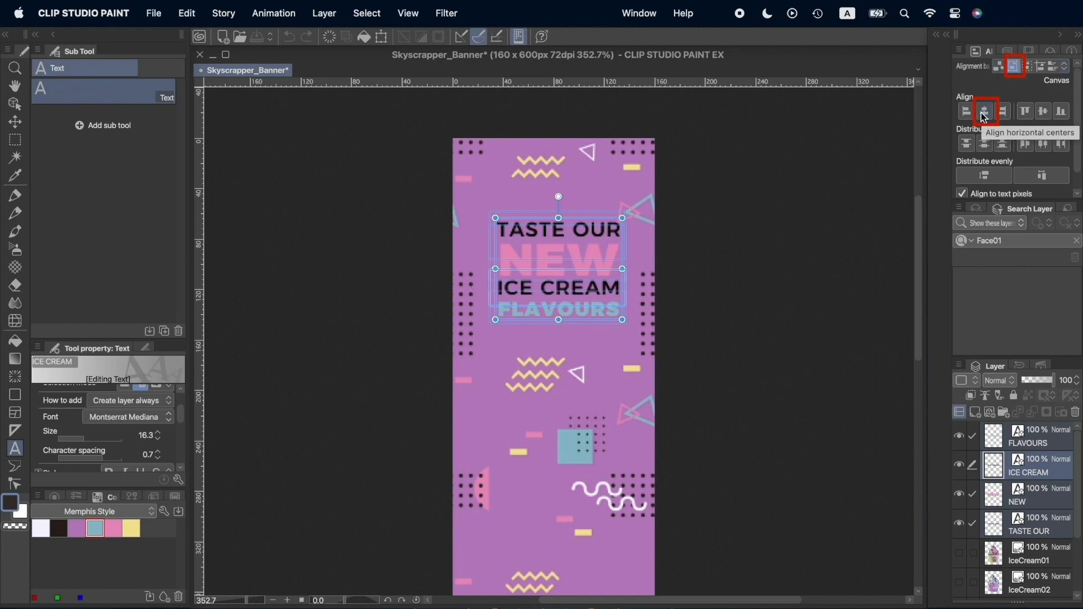
pyautogui.click(984, 112)
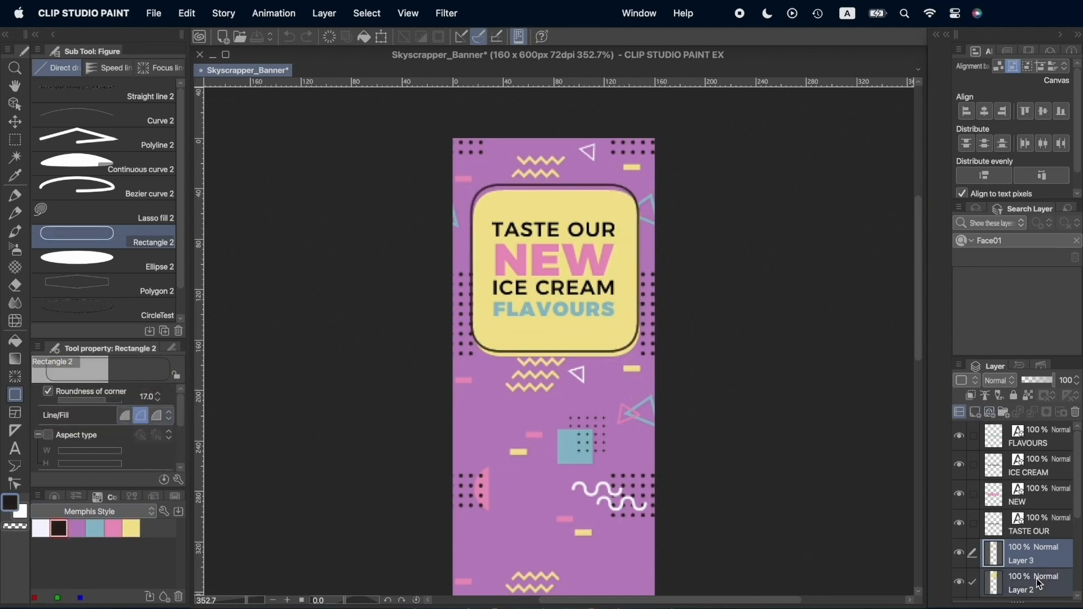
# Skew the yellow rounded panel and its outline with Distort and confirm the tilt.
pyautogui.click(14, 88)
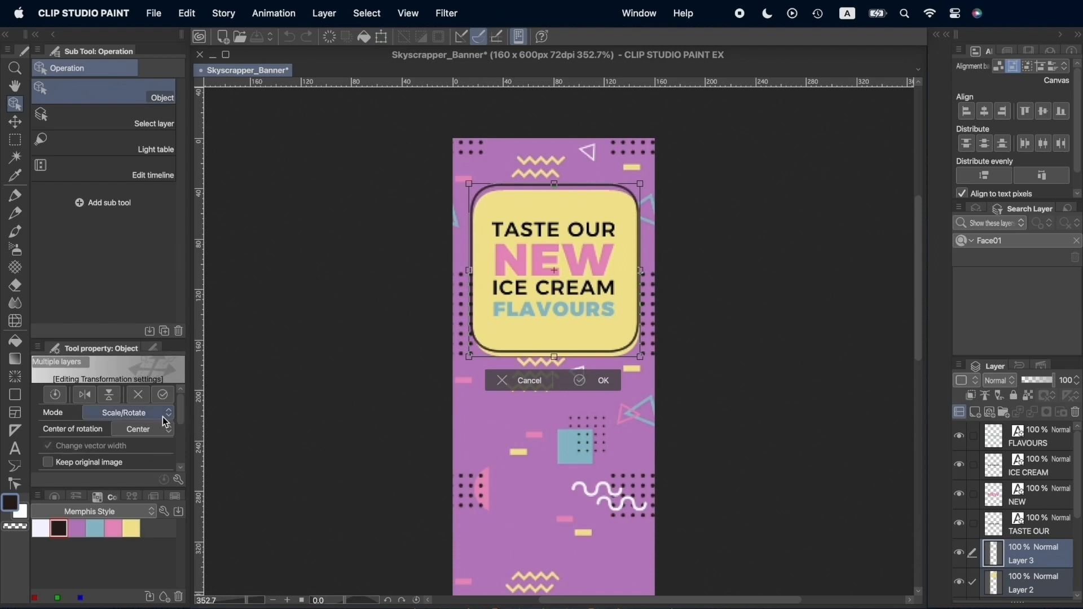
pyautogui.click(126, 413)
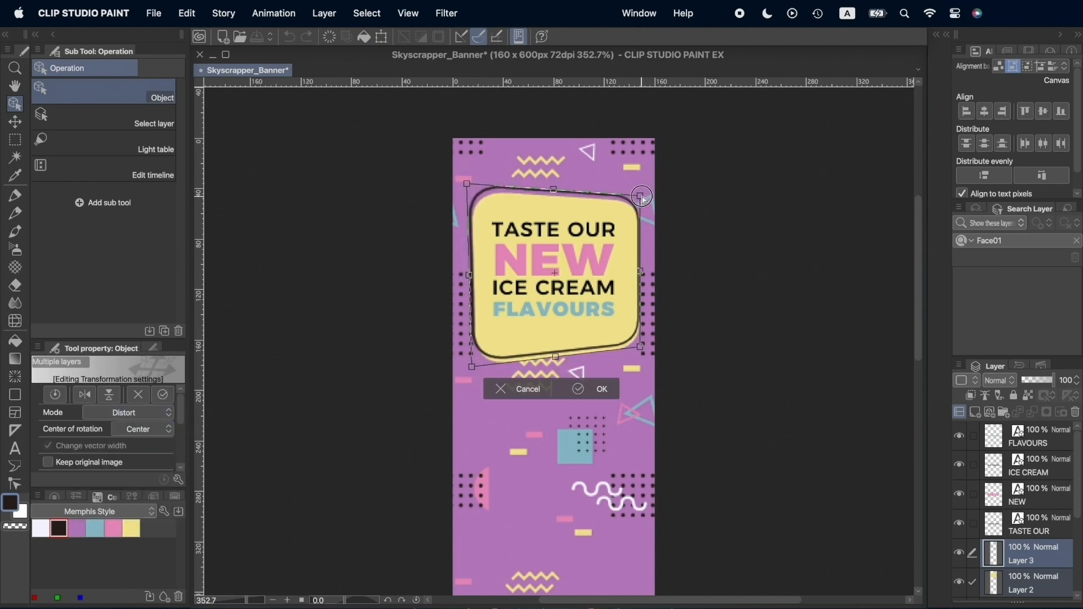
pyautogui.click(600, 390)
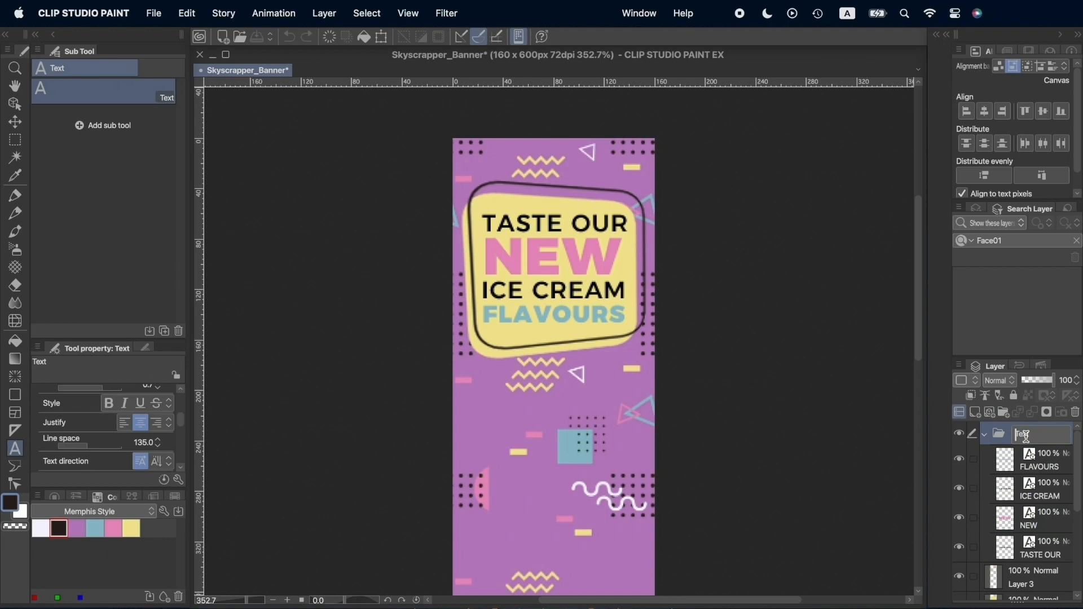
# Add 50% OFF text on a filled ellipse badge and THIS WEEK ONLY on a rectangle bar.
pyautogui.write('50%')
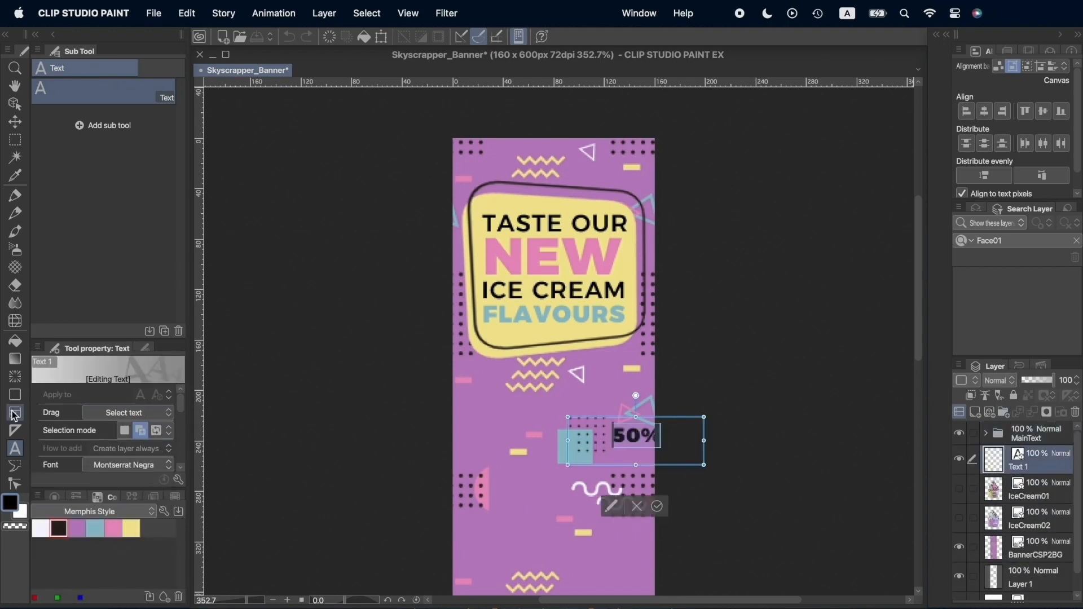
pyautogui.click(168, 447)
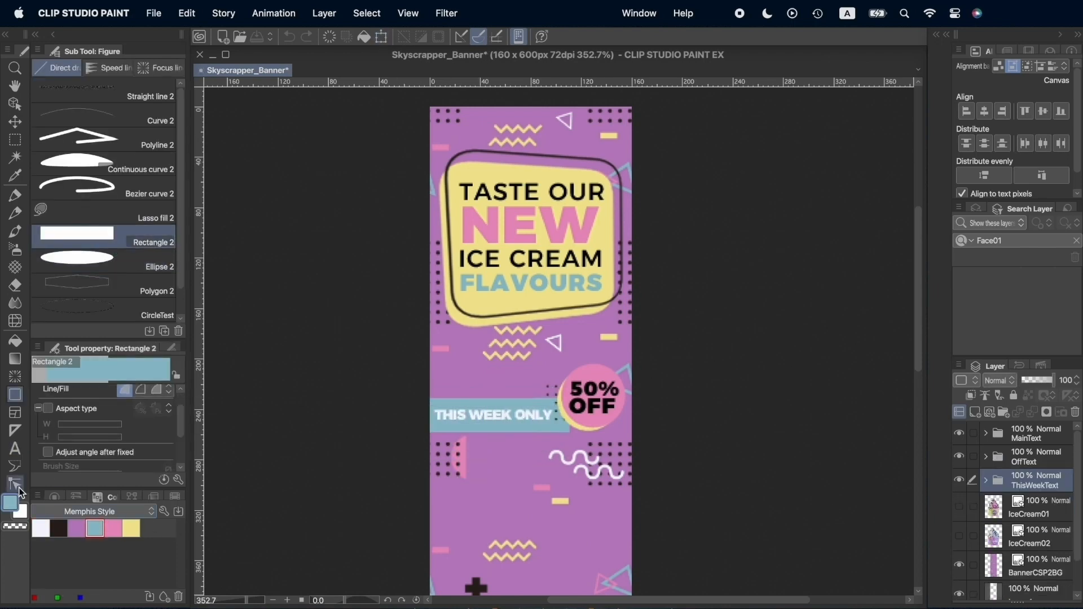
pyautogui.click(14, 448)
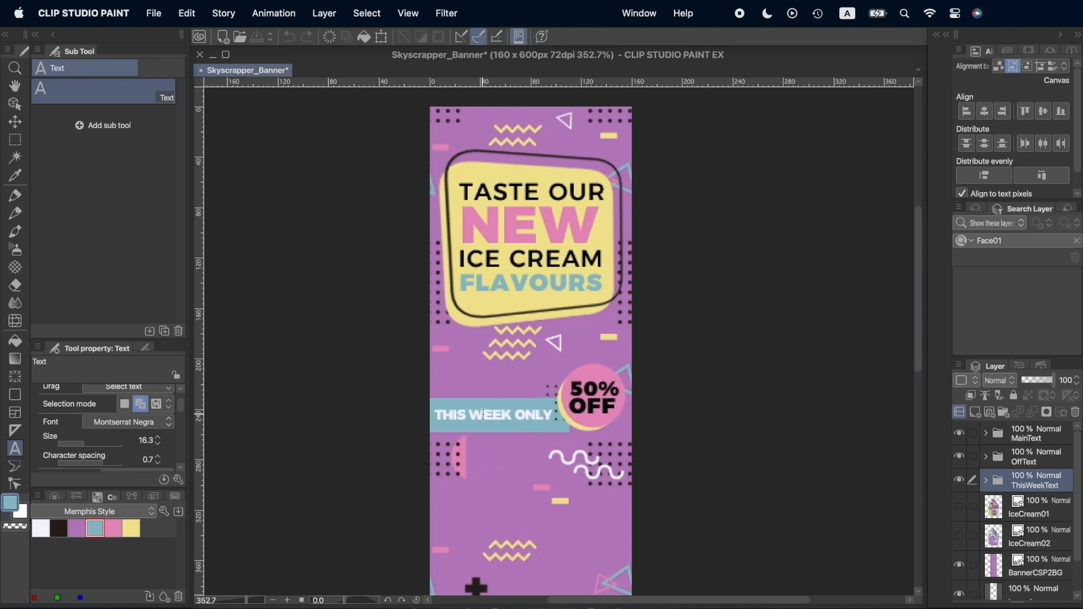
pyautogui.click(493, 415)
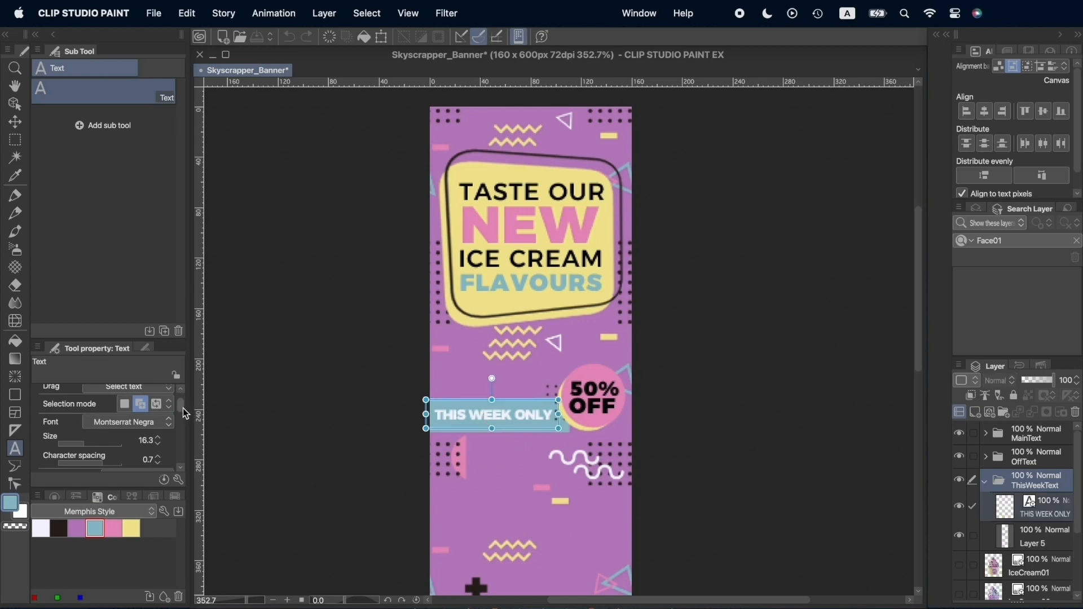
# Recolour the whole THIS WEEK ONLY text box via Color settings and confirm.
pyautogui.click(157, 395)
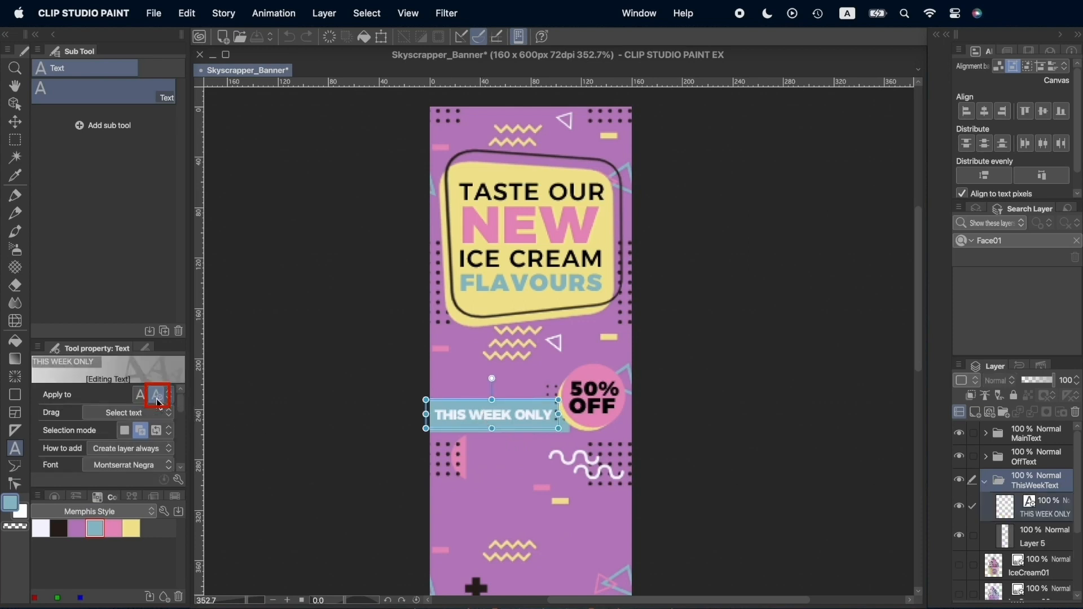
pyautogui.click(157, 395)
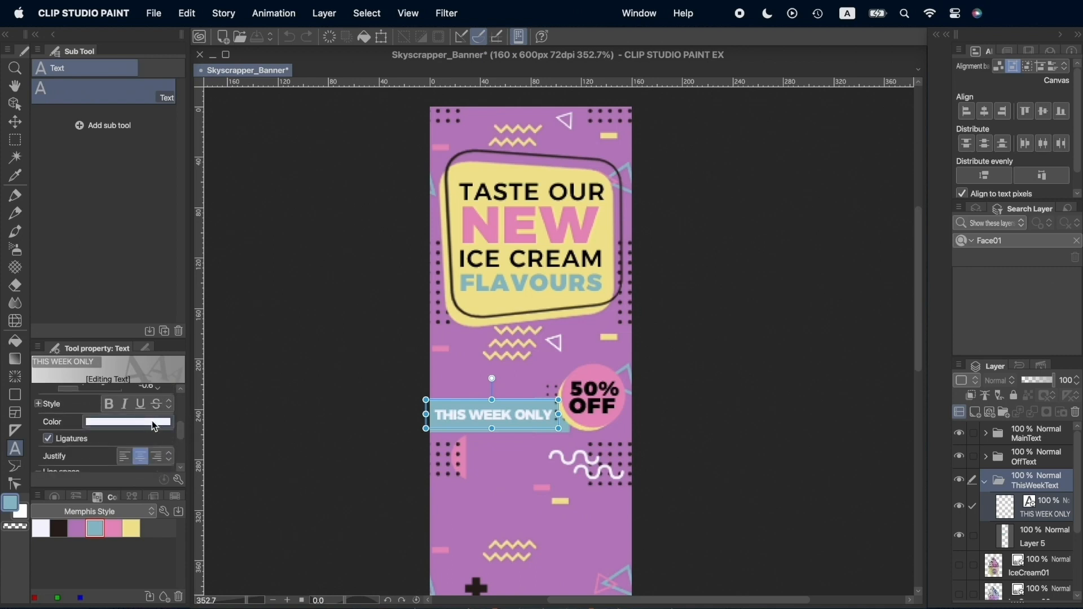
pyautogui.click(128, 421)
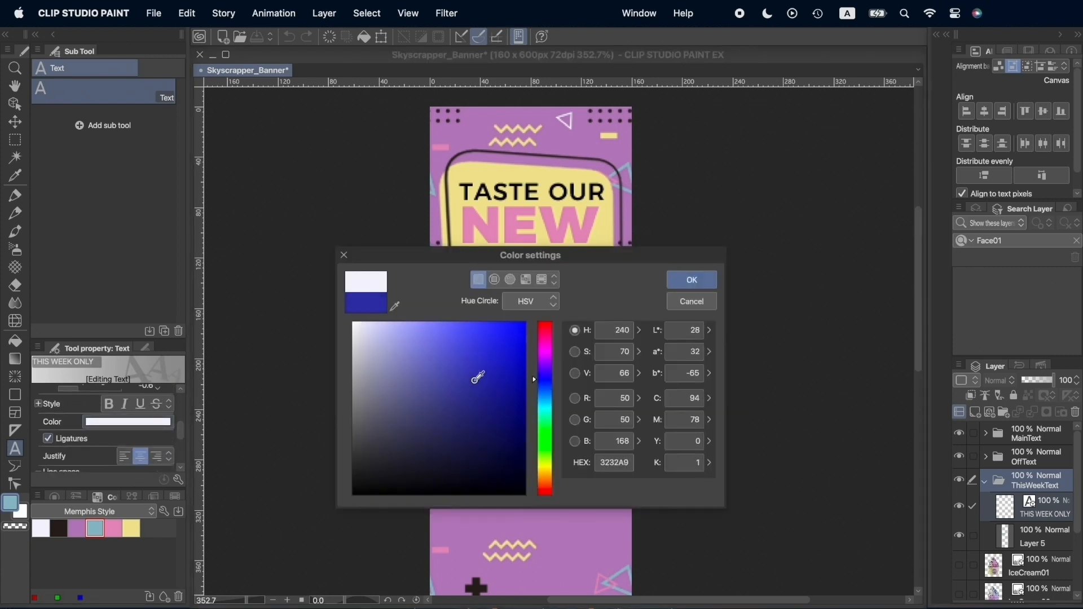
pyautogui.click(691, 280)
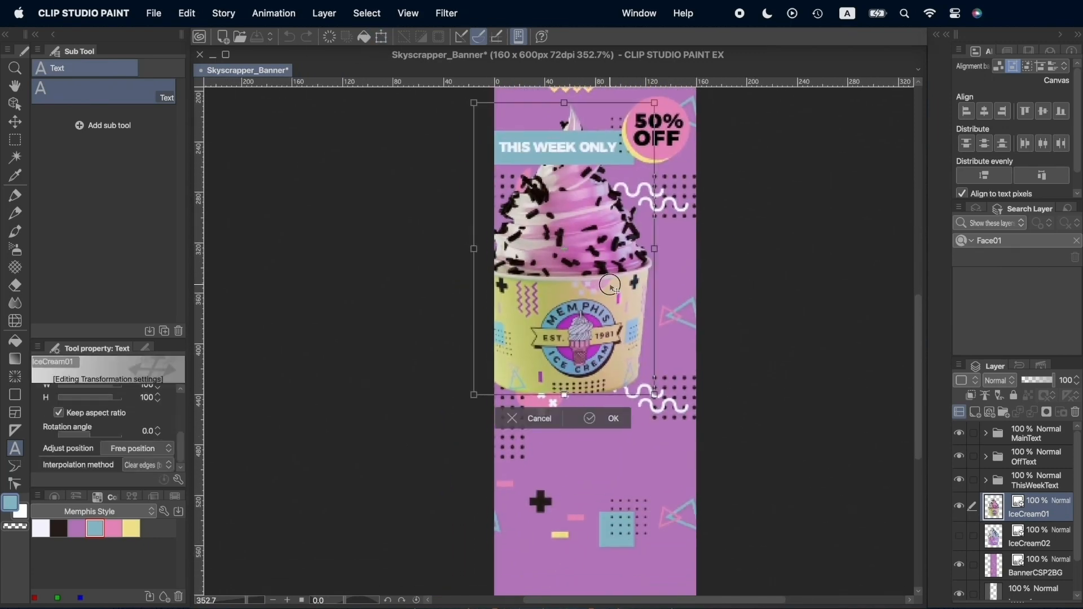
# Place the large and smaller ice cream photos and add diagonal pastel stripes beneath them.
pyautogui.click(612, 418)
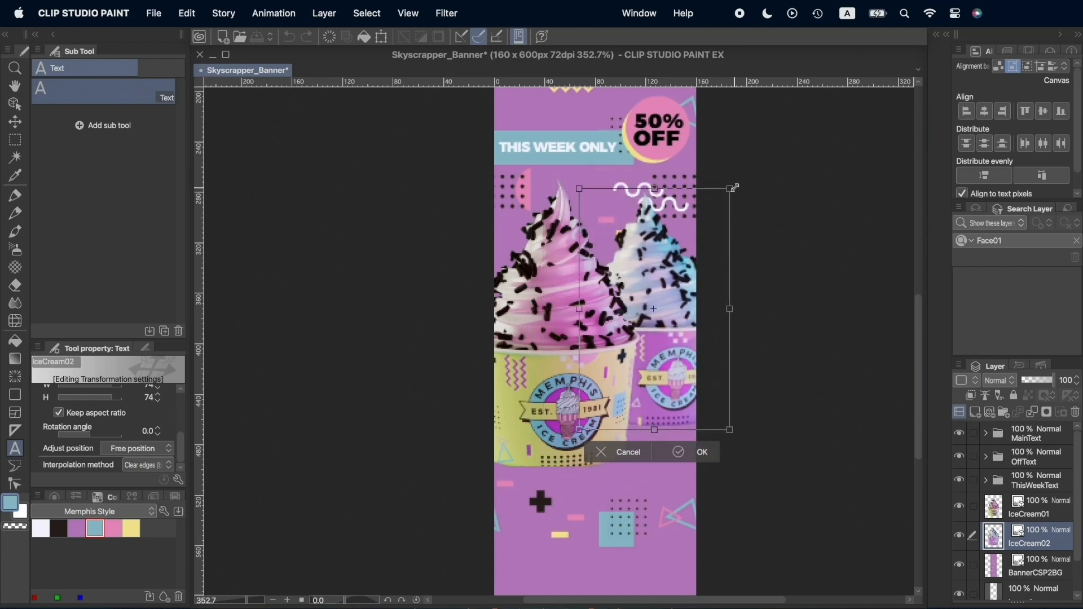
pyautogui.click(700, 452)
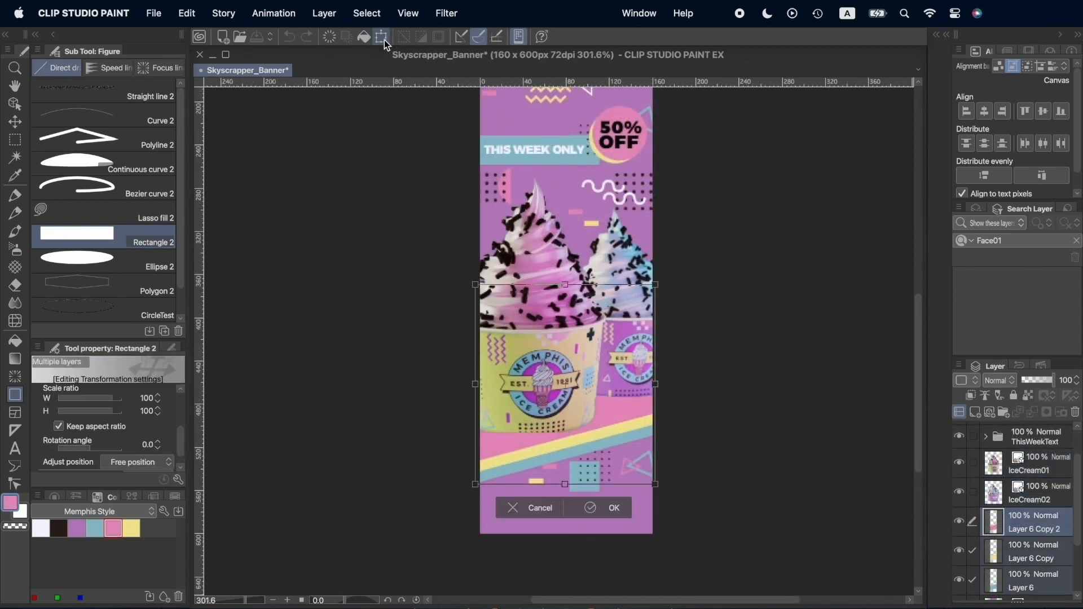
pyautogui.click(611, 508)
pyautogui.write('www.memphisicecream.com')
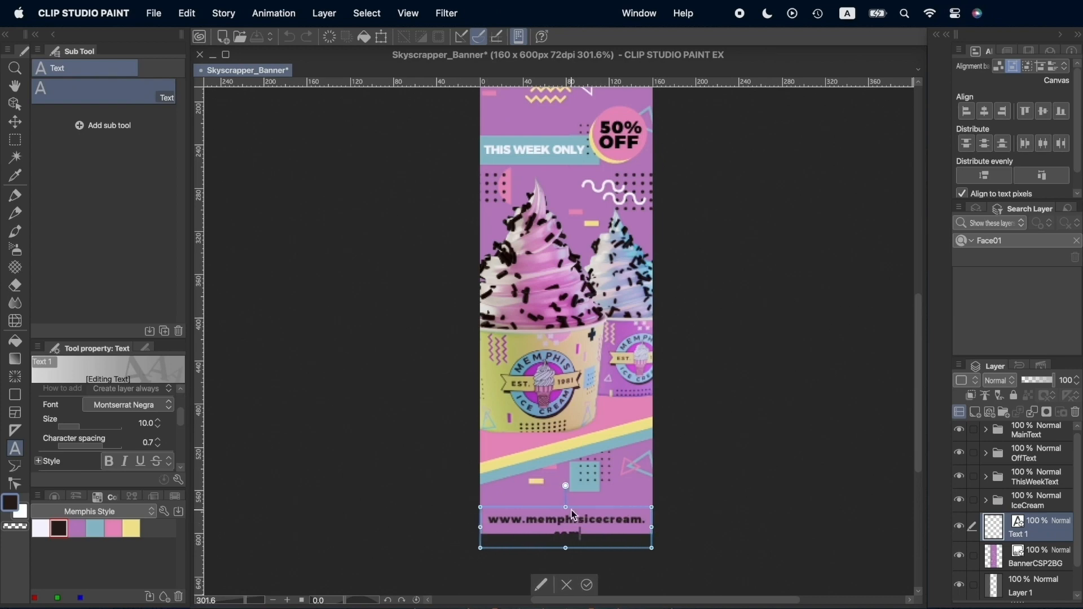
# Choose a Montserrat weight from the font list for the size-10 website footer line.
pyautogui.click(128, 404)
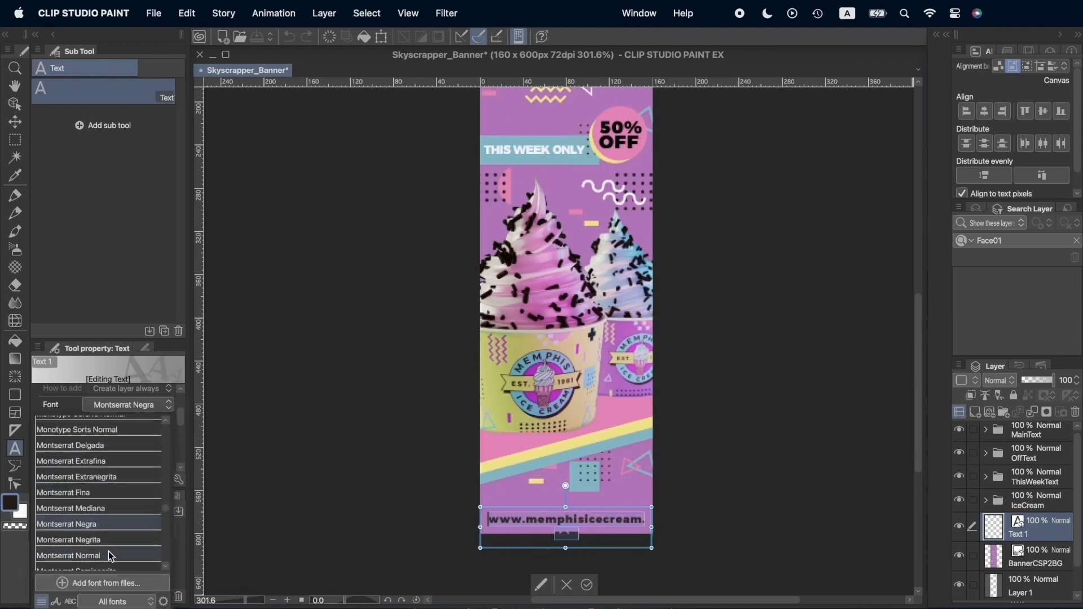